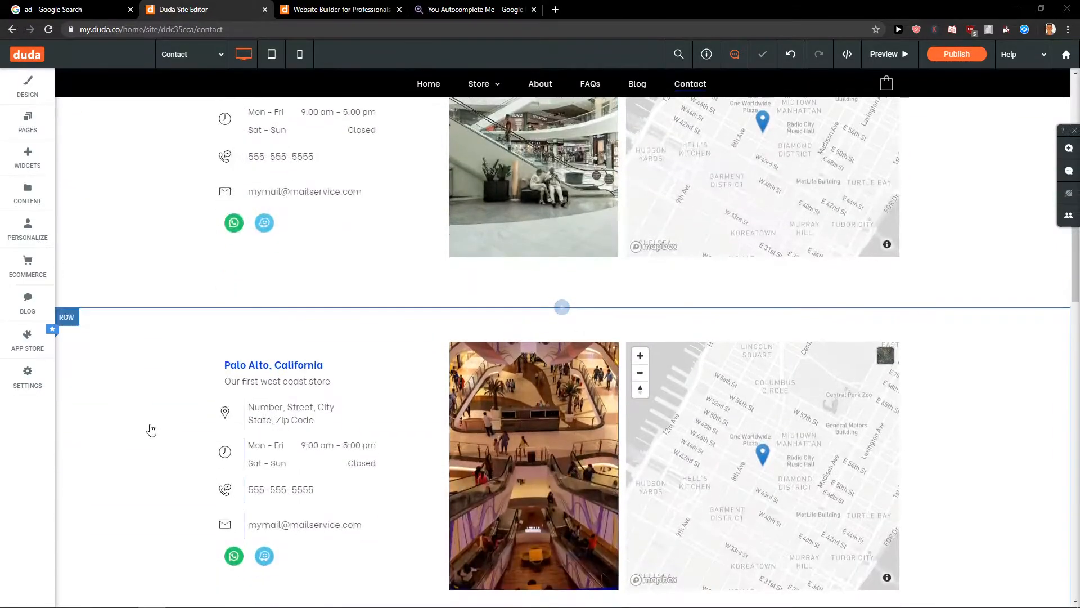
# Drop an HTML widget into a new row between the Manhattan and Palo Alto stores
pyautogui.scroll(3)
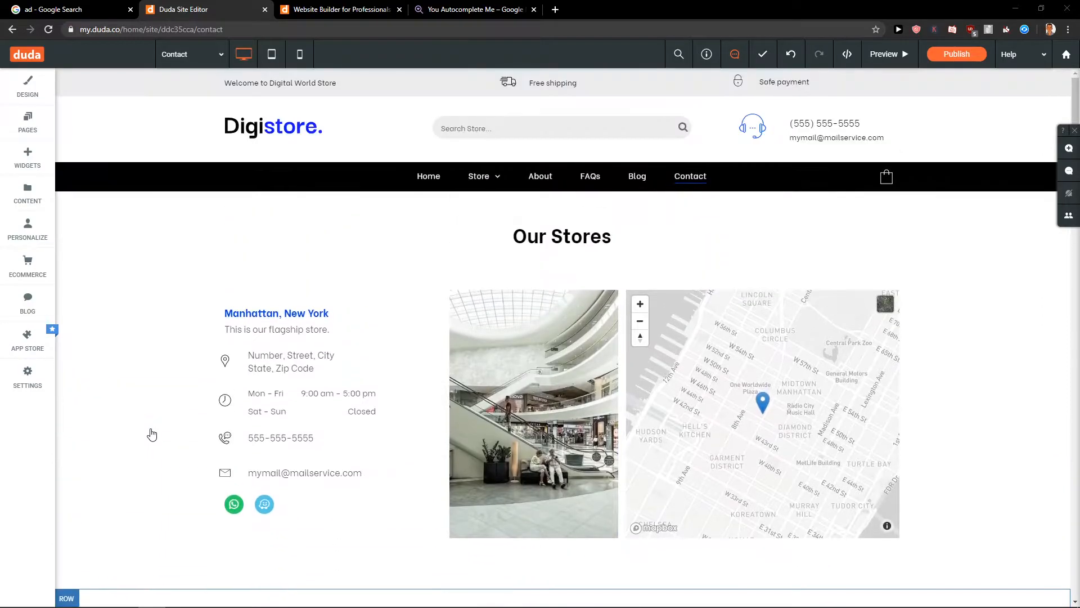
pyautogui.scroll(-3)
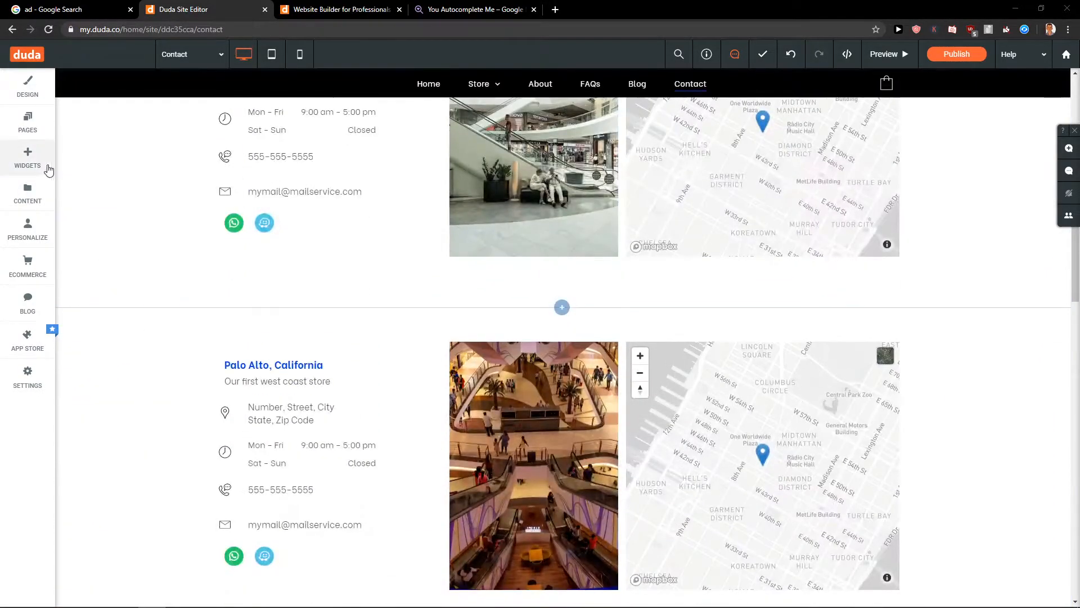
pyautogui.click(27, 157)
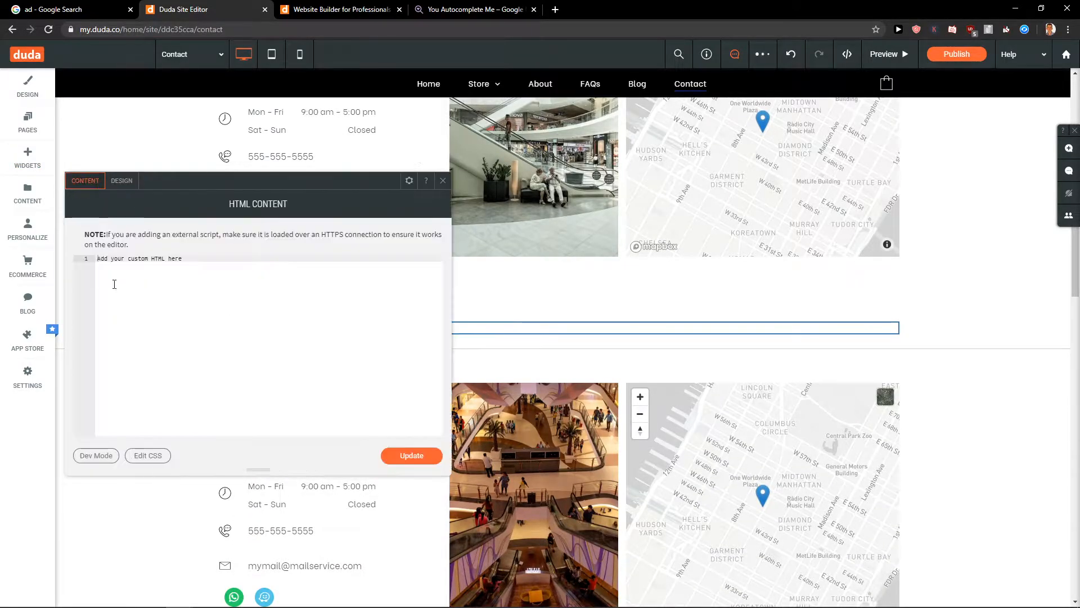
pyautogui.moveTo(140, 344)
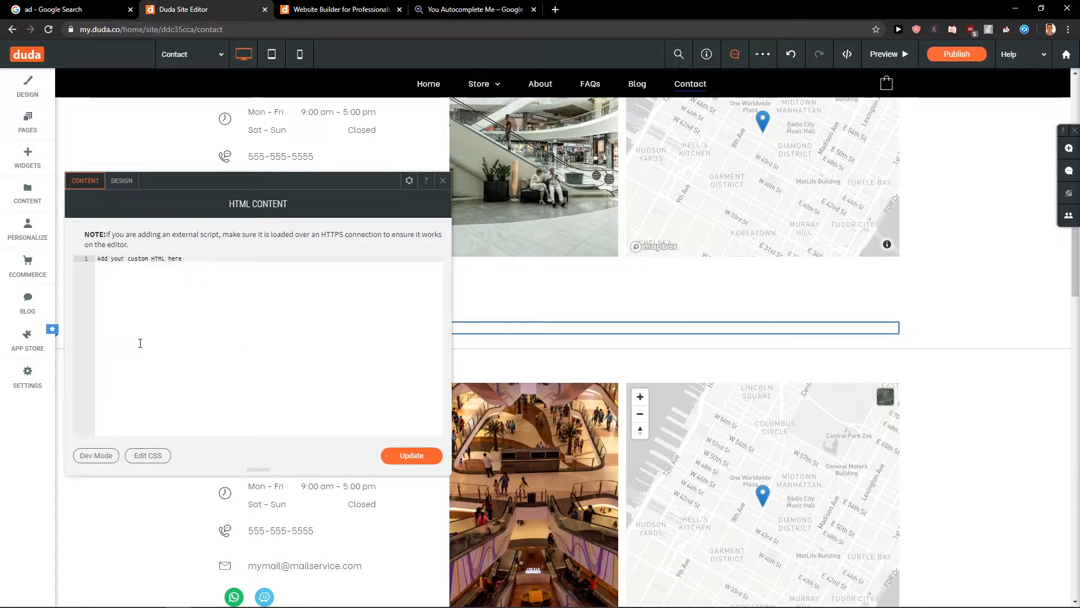
pyautogui.click(411, 455)
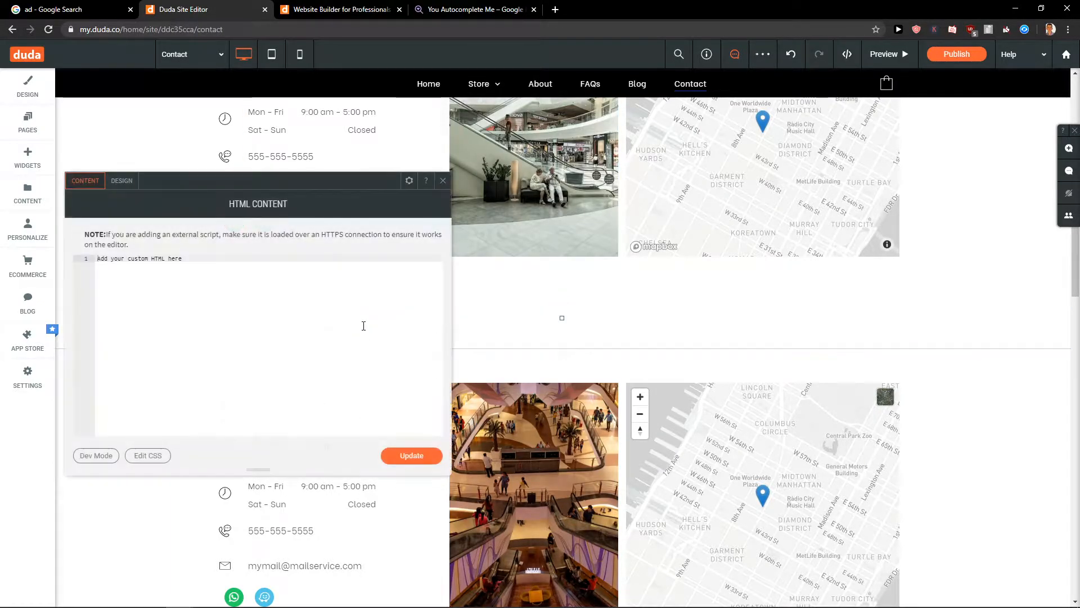
pyautogui.click(122, 181)
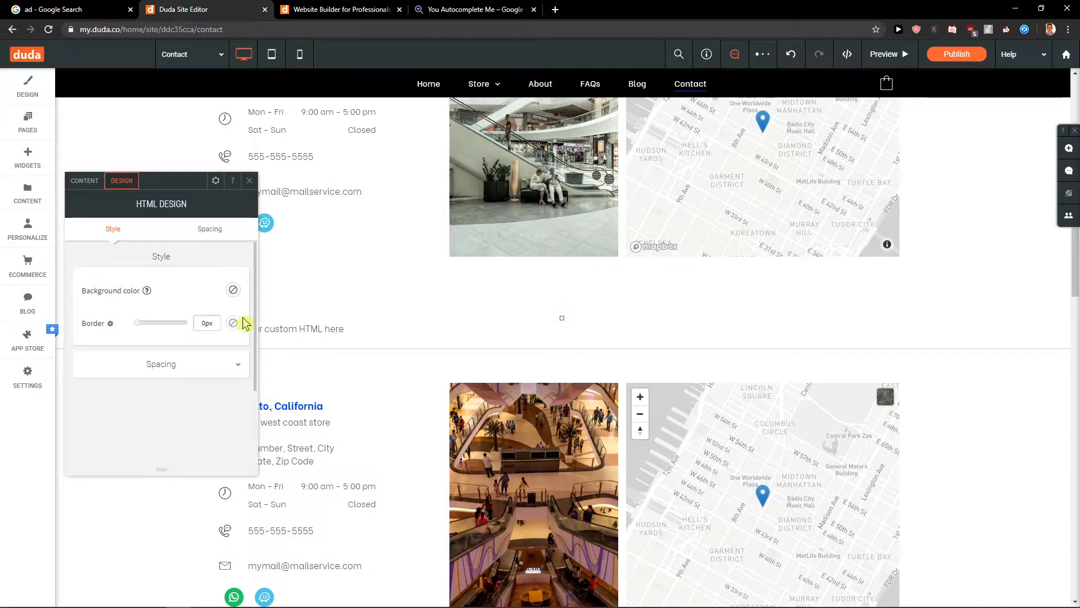
pyautogui.moveTo(241, 333)
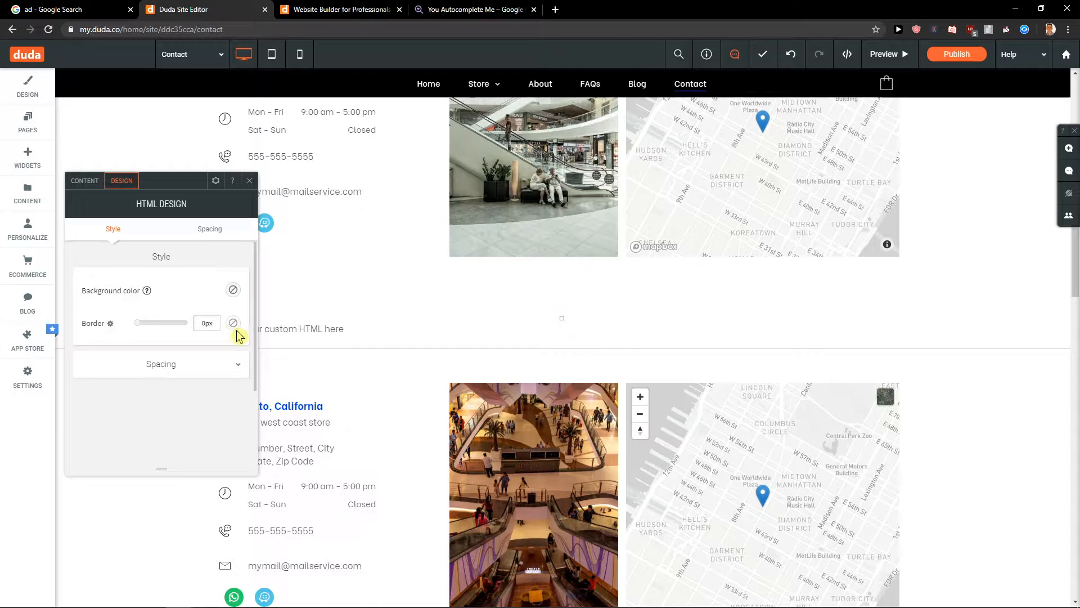
pyautogui.moveTo(231, 342)
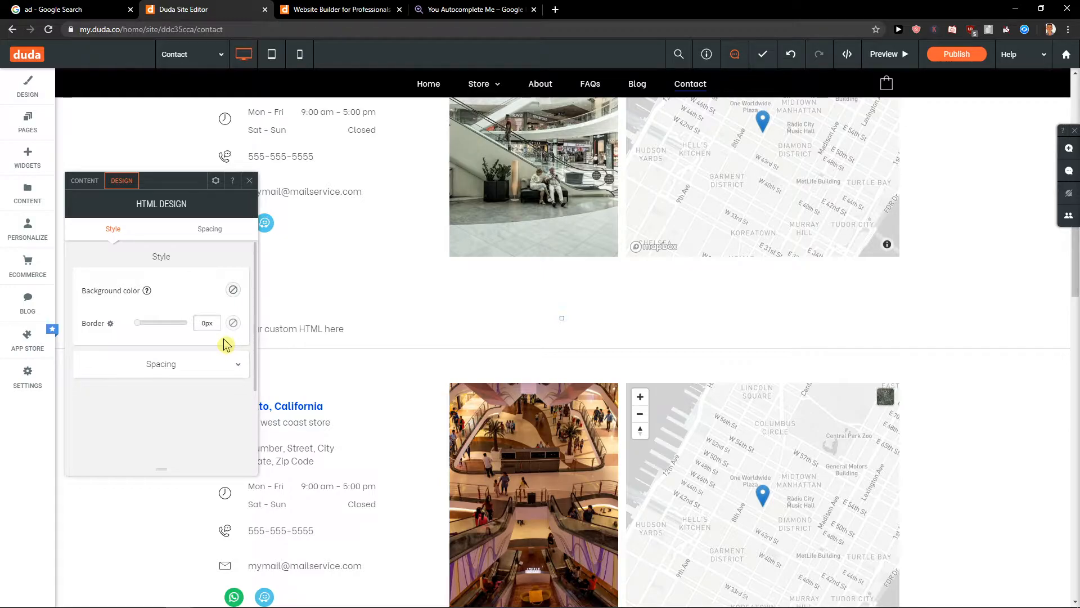
# Close the HTML widget's design panel, leaving 0px border and no background
pyautogui.click(249, 181)
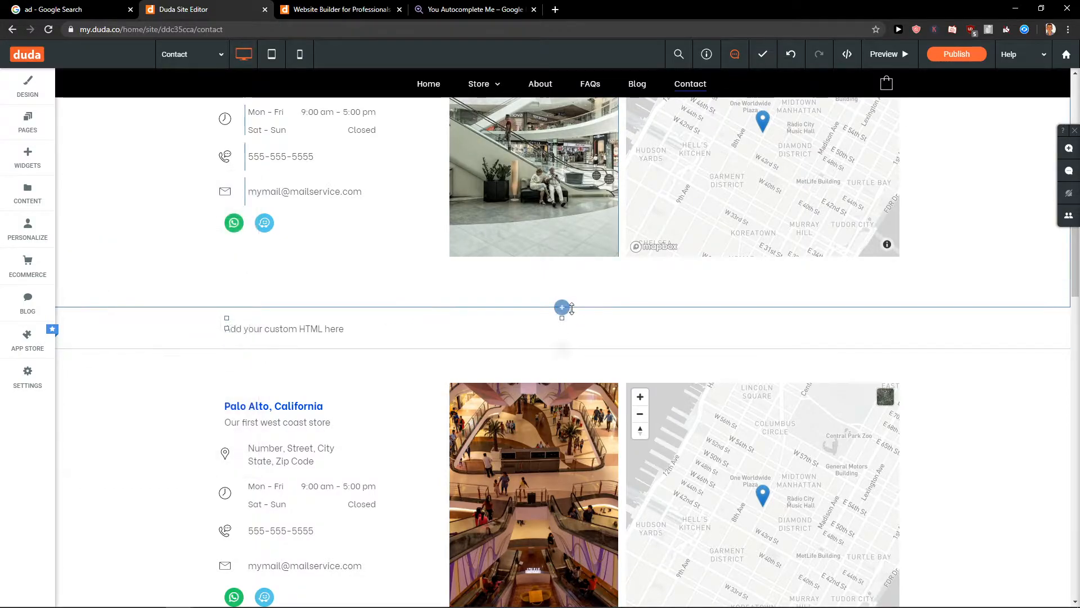
# Switch from Pages to the widget library to grab the Spacer widget
pyautogui.click(27, 122)
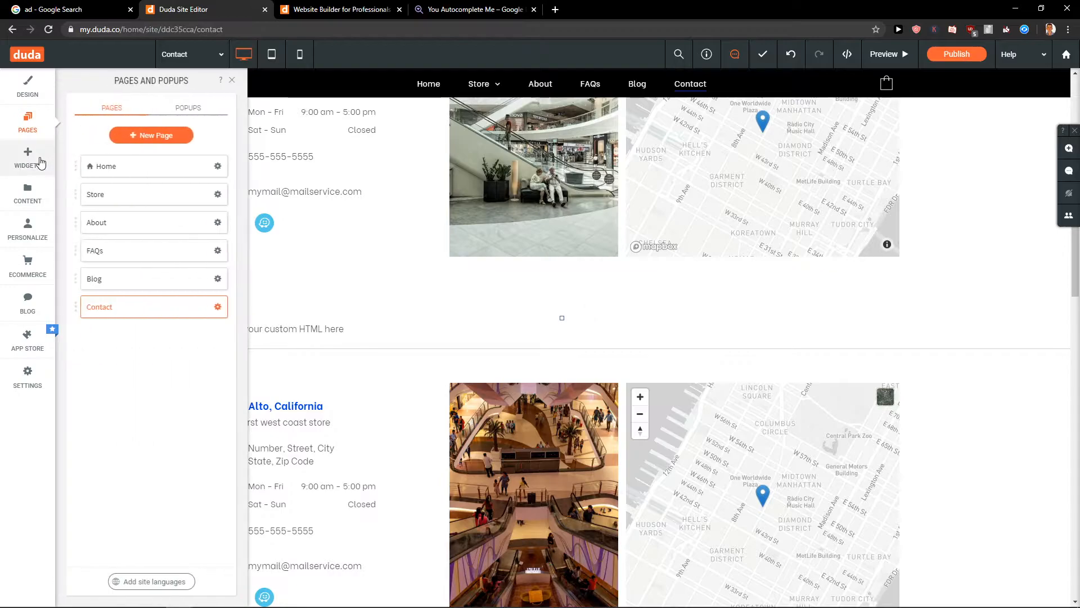
pyautogui.click(27, 157)
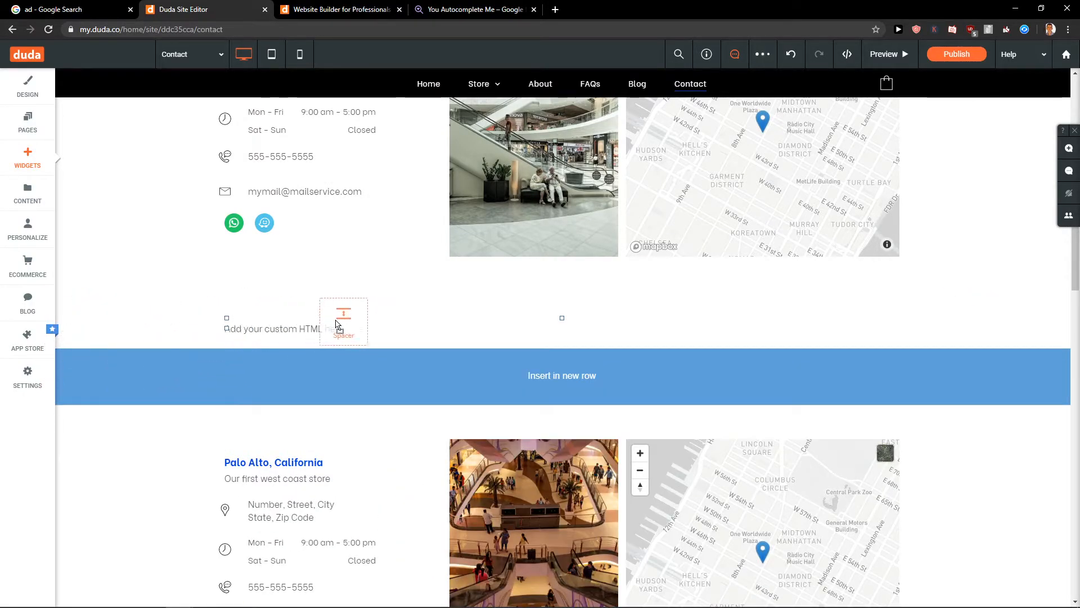
# Place the Spacer above the HTML widget and close its settings
pyautogui.click(343, 322)
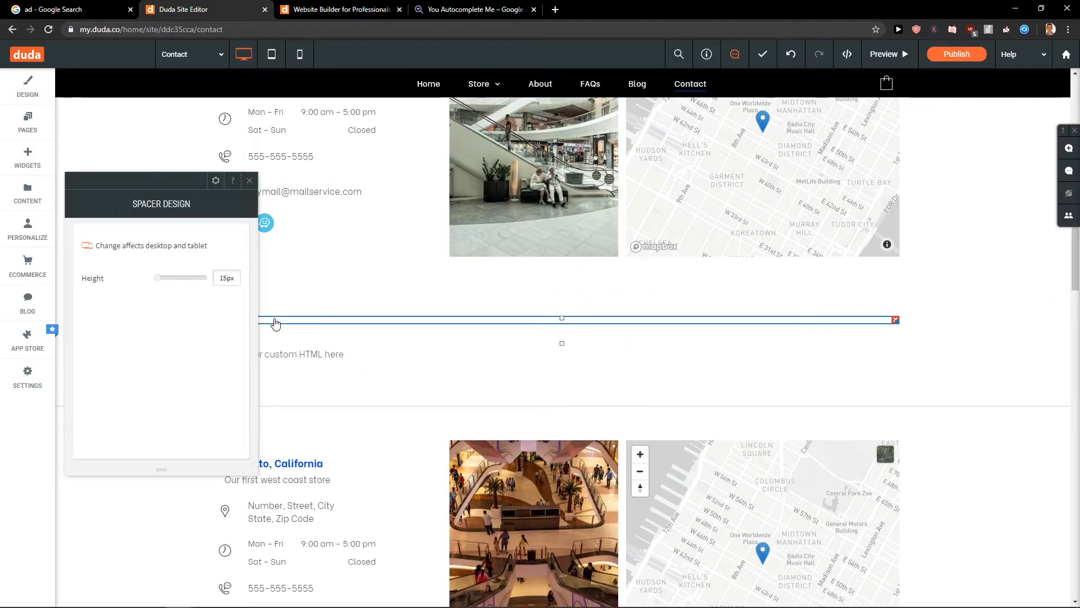
pyautogui.rightClick(276, 320)
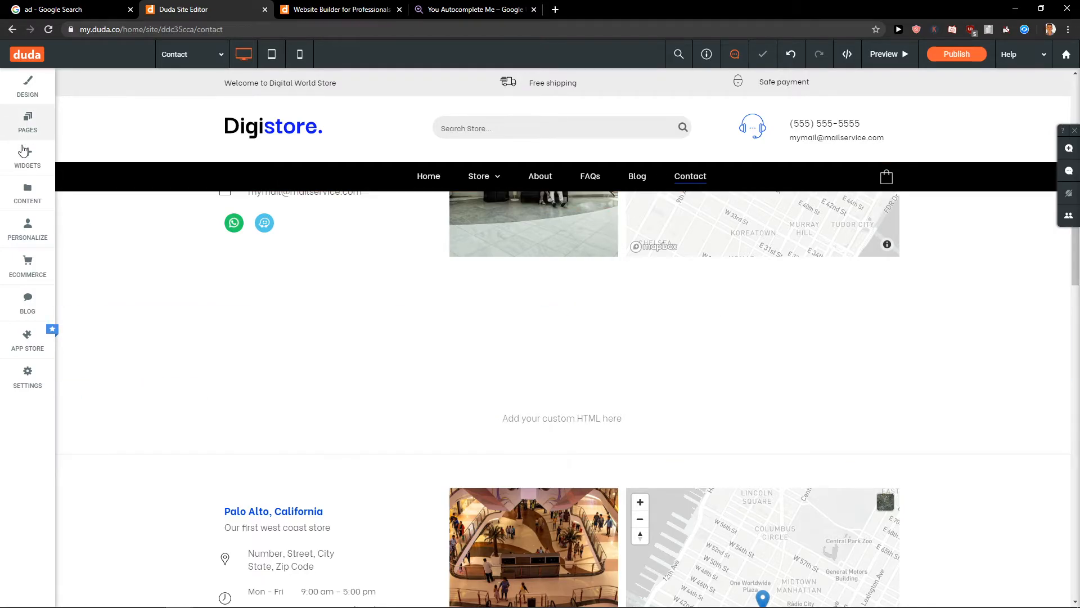
# Reopen the widget library and scroll through the Basics widgets
pyautogui.click(27, 155)
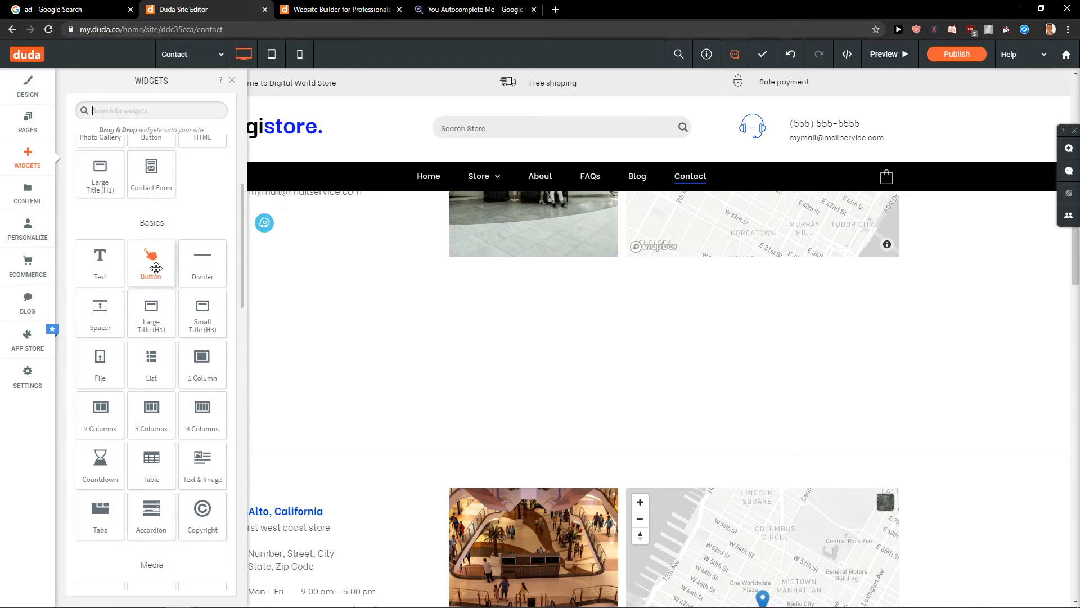
pyautogui.scroll(-3)
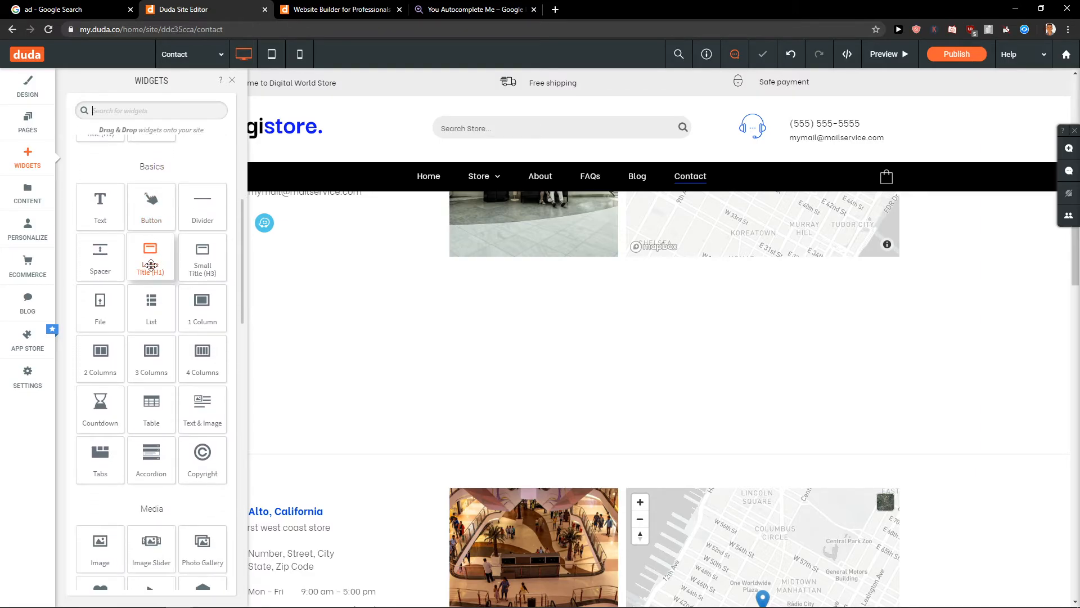
pyautogui.moveTo(99, 359)
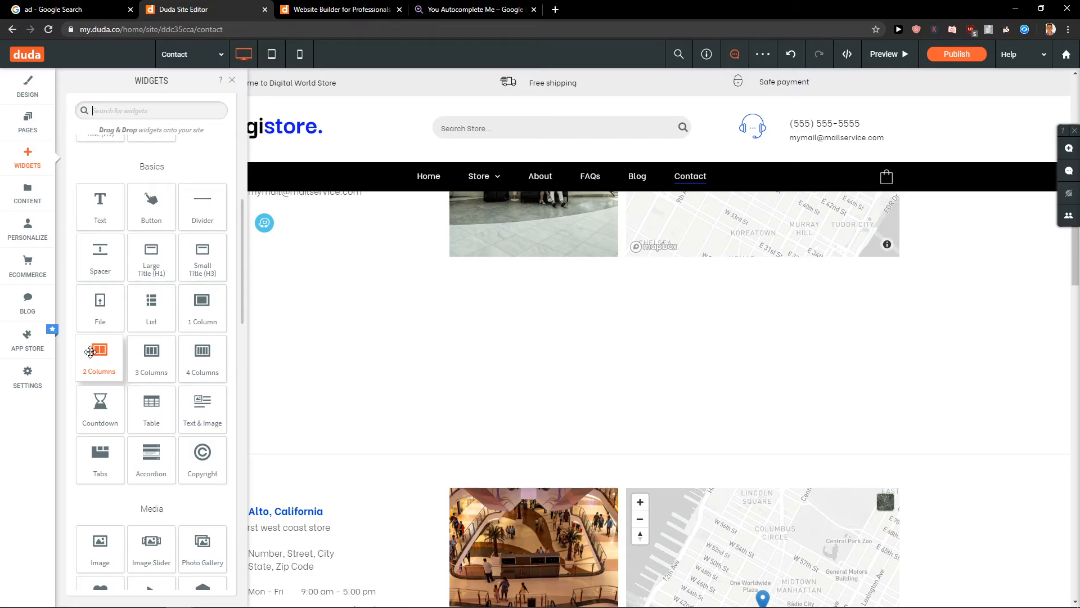
pyautogui.scroll(3)
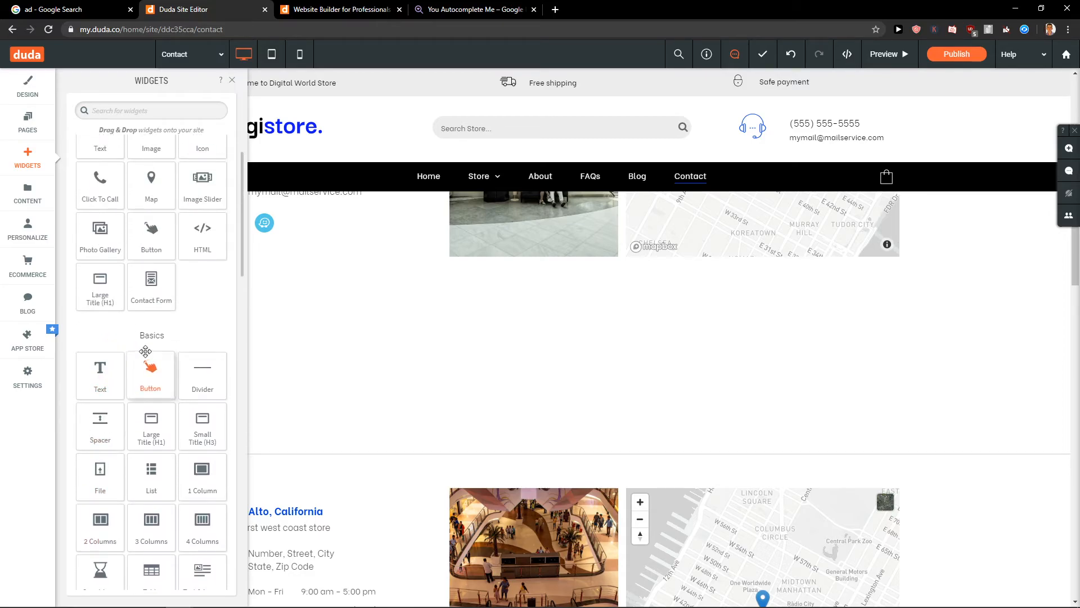